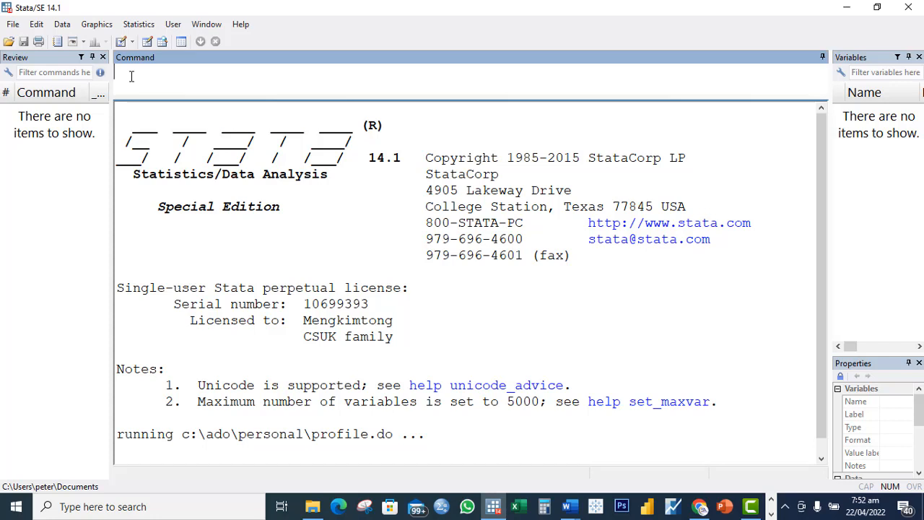
# Start a cd command and copy the DIKO folder's path from File Explorer
pyautogui.write('cd')
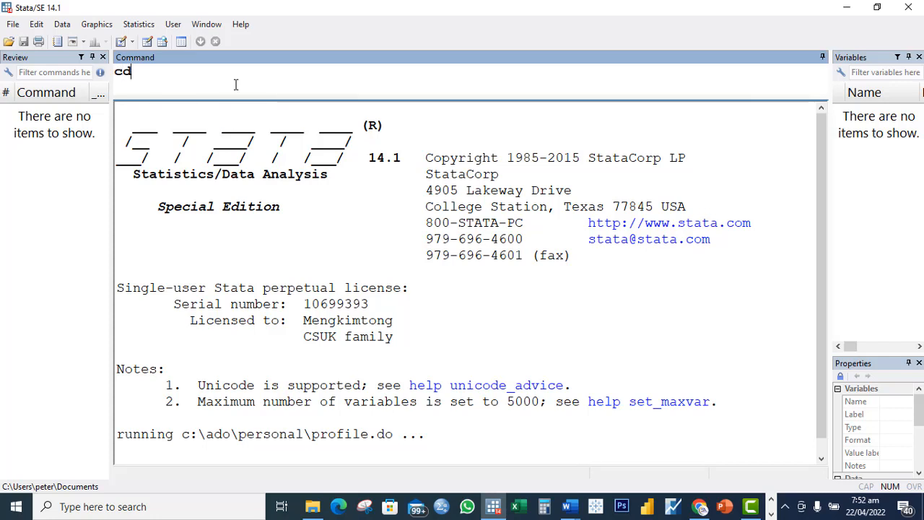
pyautogui.moveTo(566, 506)
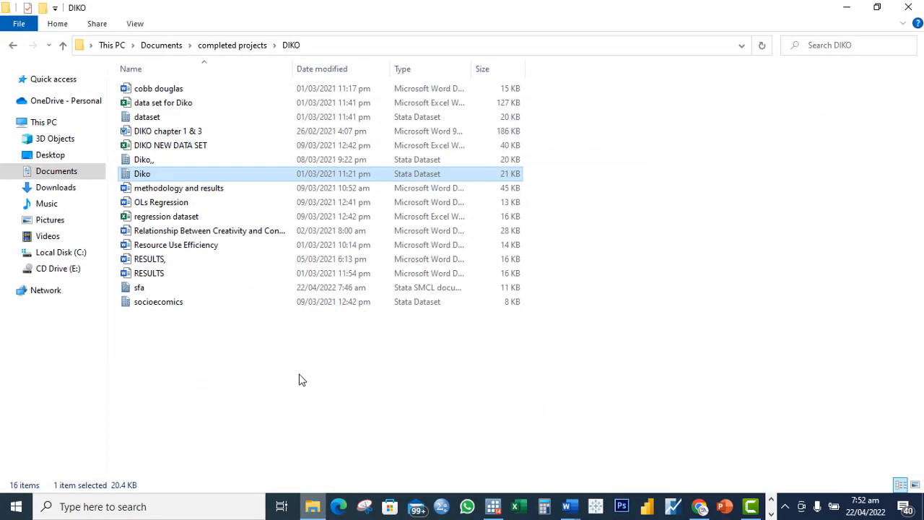
pyautogui.click(231, 45)
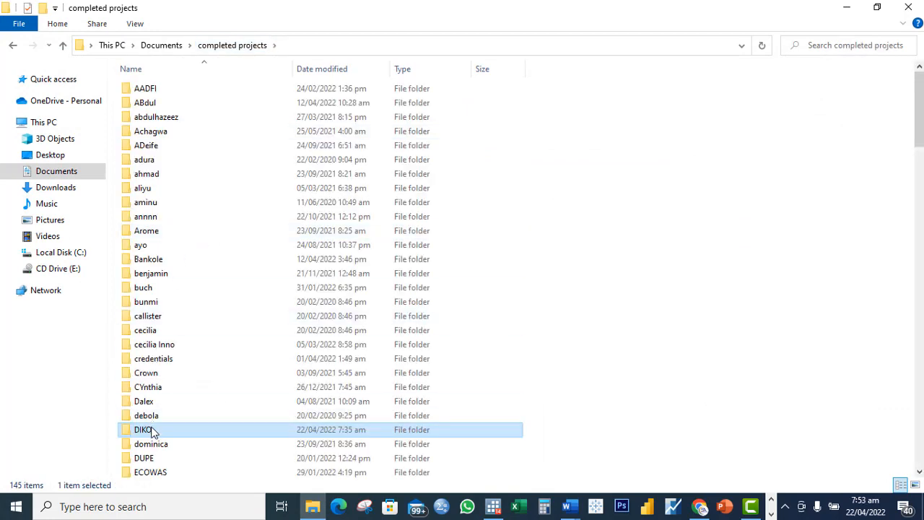
pyautogui.rightClick(142, 431)
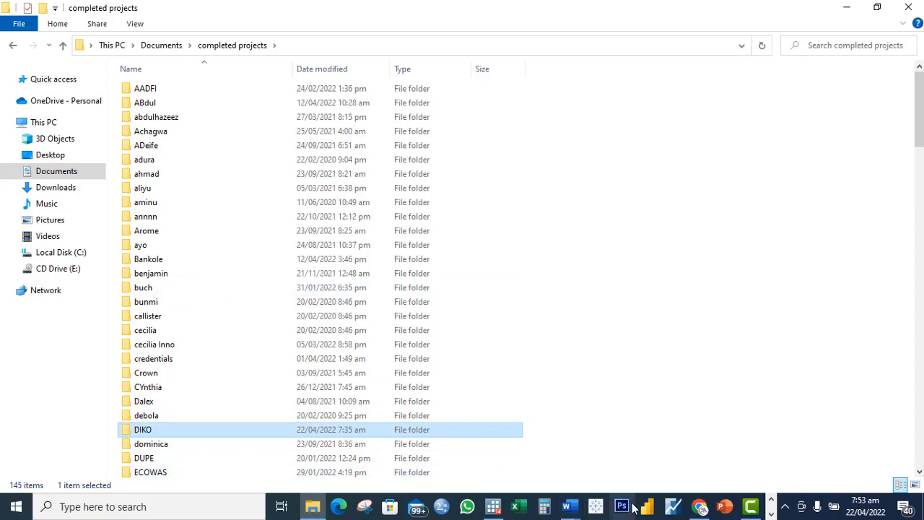
pyautogui.moveTo(749, 505)
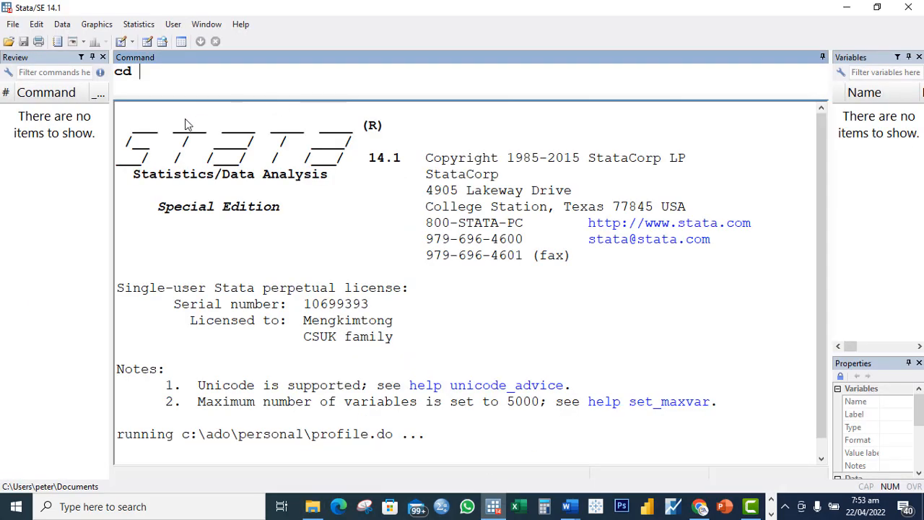
# Change directory to C:\Users\peter\Documents\completed projects\DIKO, set more off, clear all, and begin a use command
pyautogui.write('"C:\\Users\\peter\\Documents\\completed projects\\DIKO"')
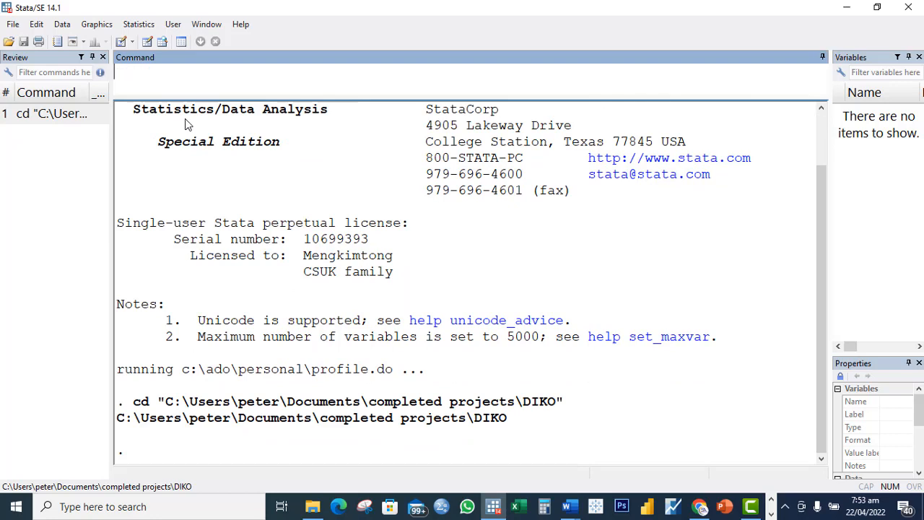
pyautogui.write('s')
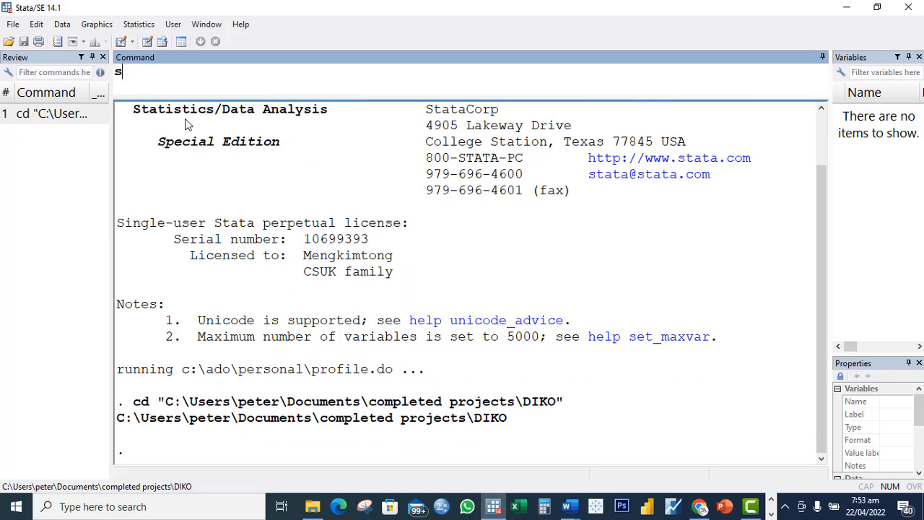
pyautogui.write('et more')
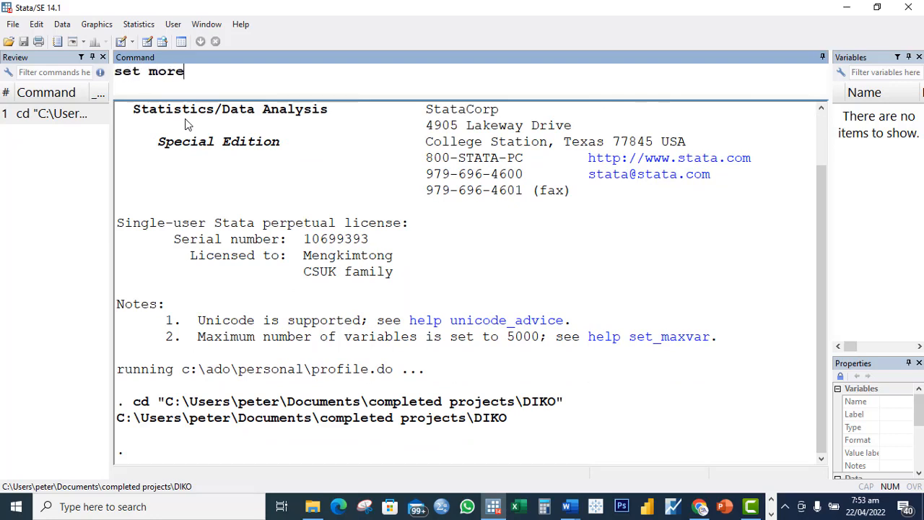
pyautogui.write('off')
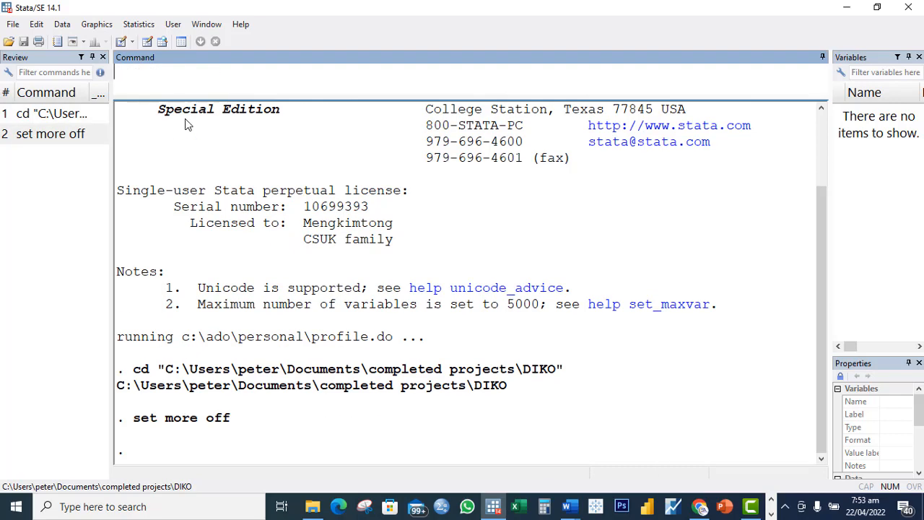
pyautogui.write('clear')
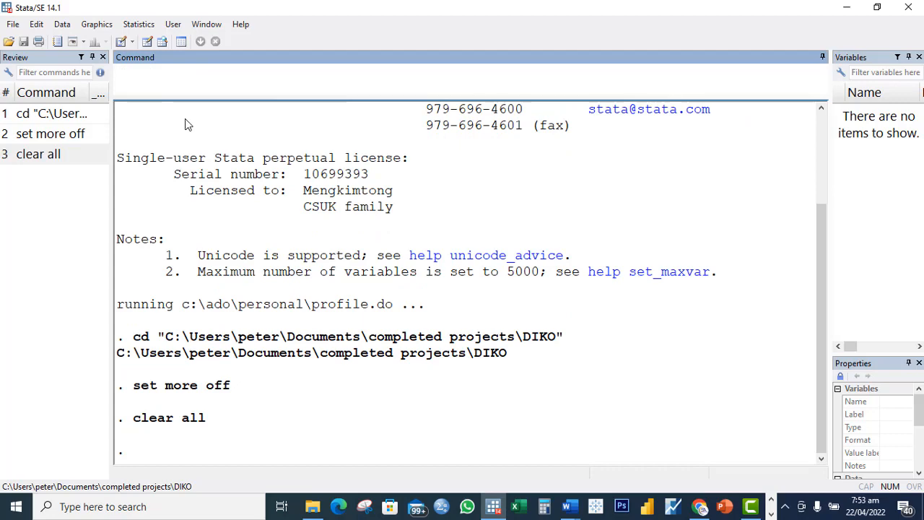
pyautogui.write('use')
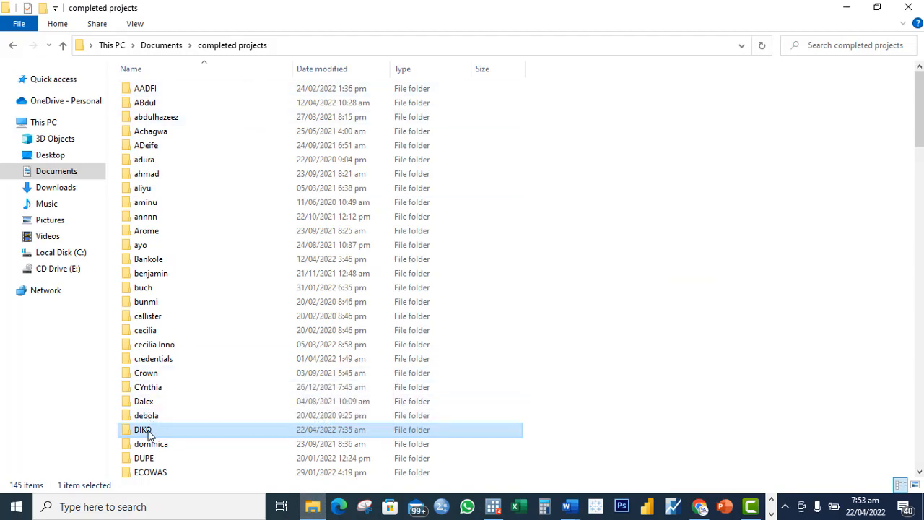
# Copy the full path of Diko.dta from the DIKO folder and return to Stata
pyautogui.doubleClick(142, 430)
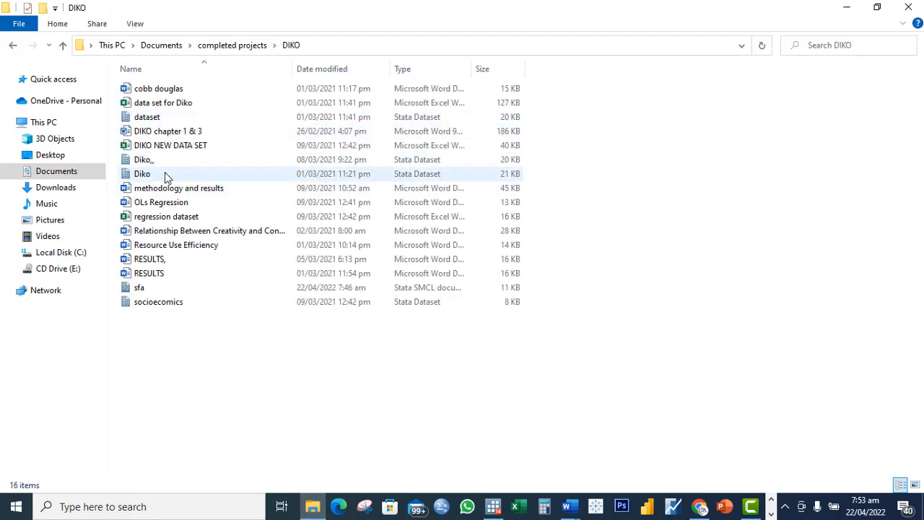
pyautogui.click(142, 173)
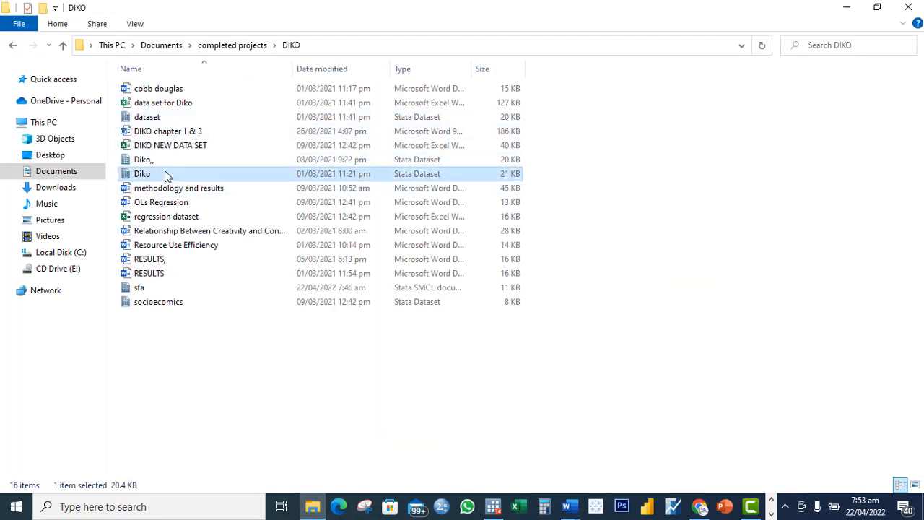
pyautogui.rightClick(142, 174)
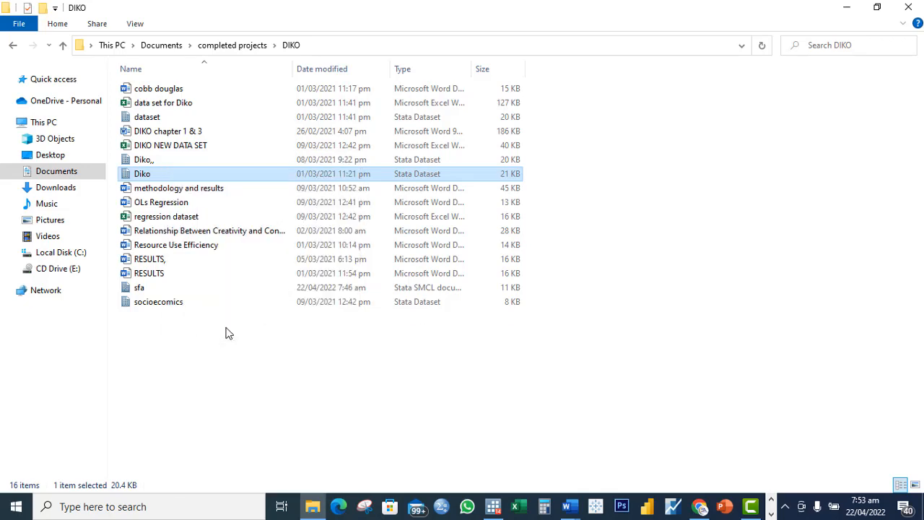
pyautogui.moveTo(164, 179)
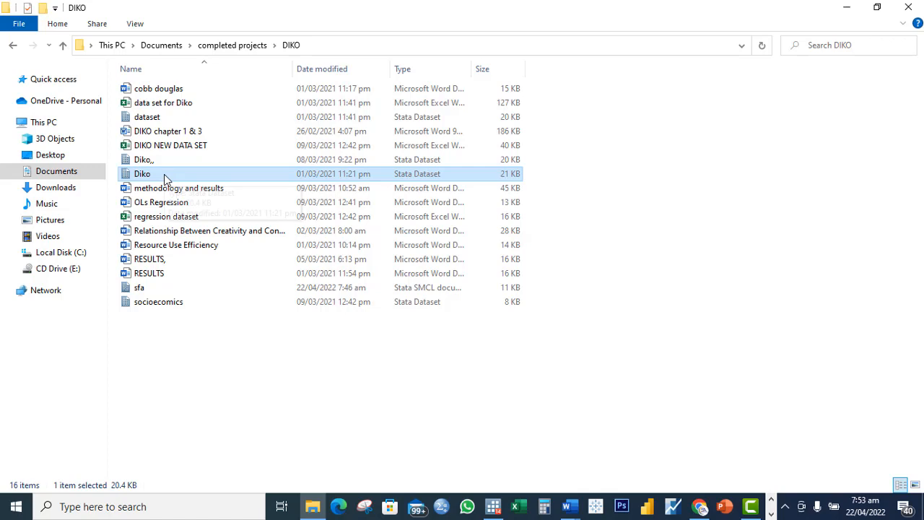
pyautogui.moveTo(166, 177)
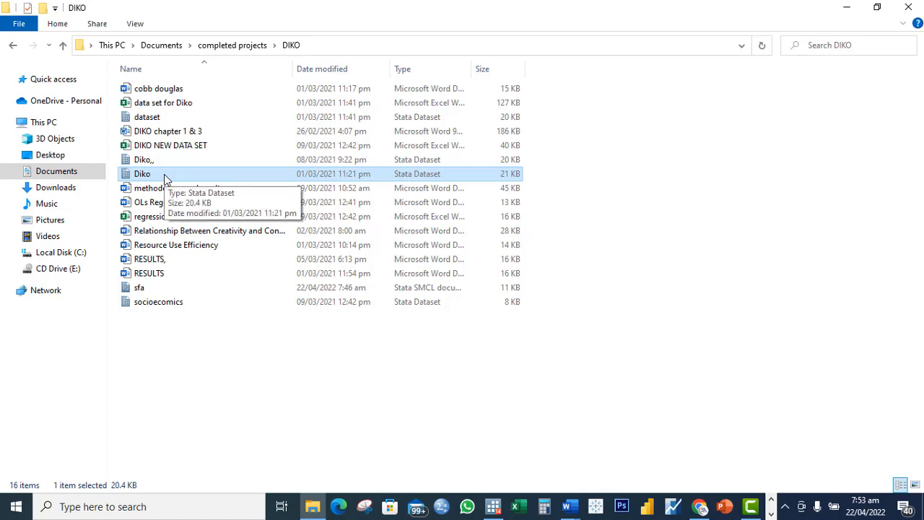
pyautogui.rightClick(141, 173)
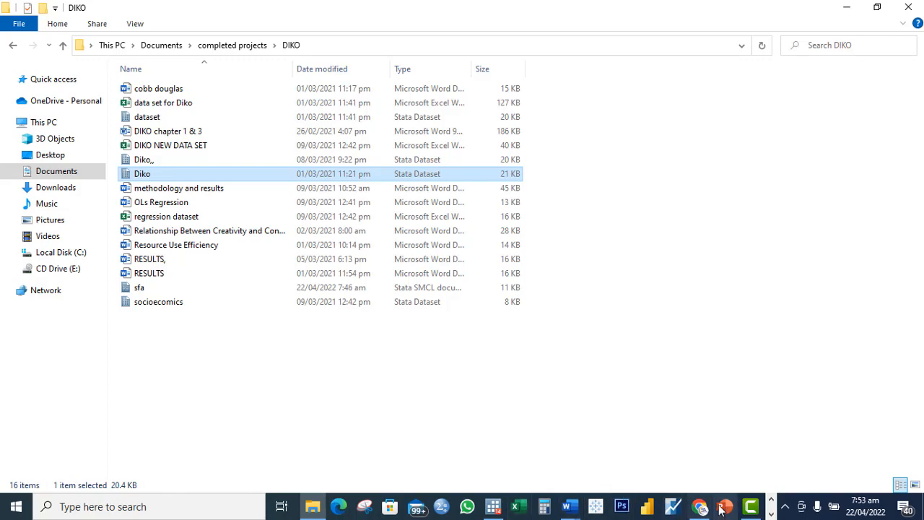
pyautogui.click(750, 505)
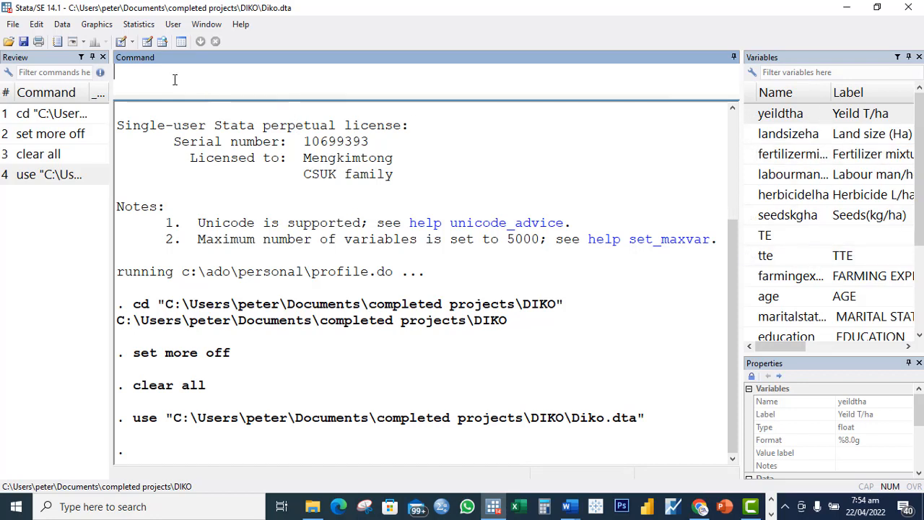
# Open a session log named SFPA with log using "SFPA"
pyautogui.write('log')
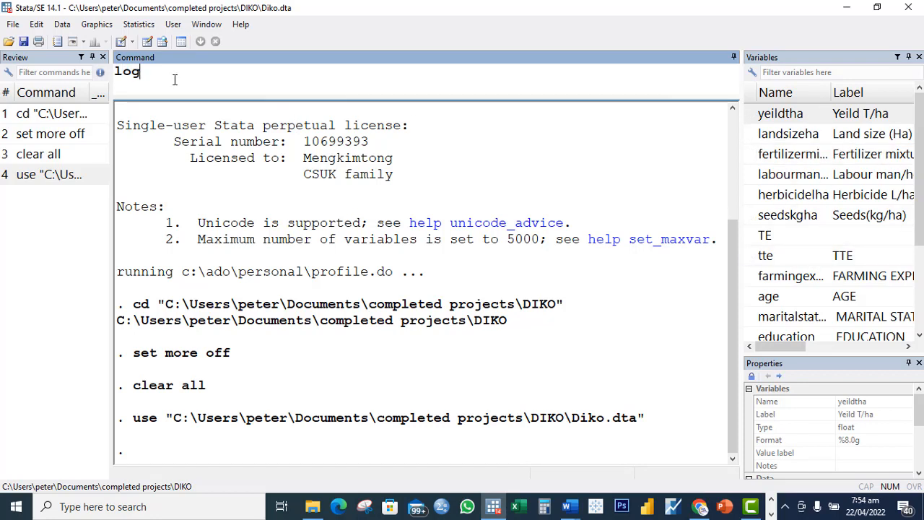
pyautogui.write('using')
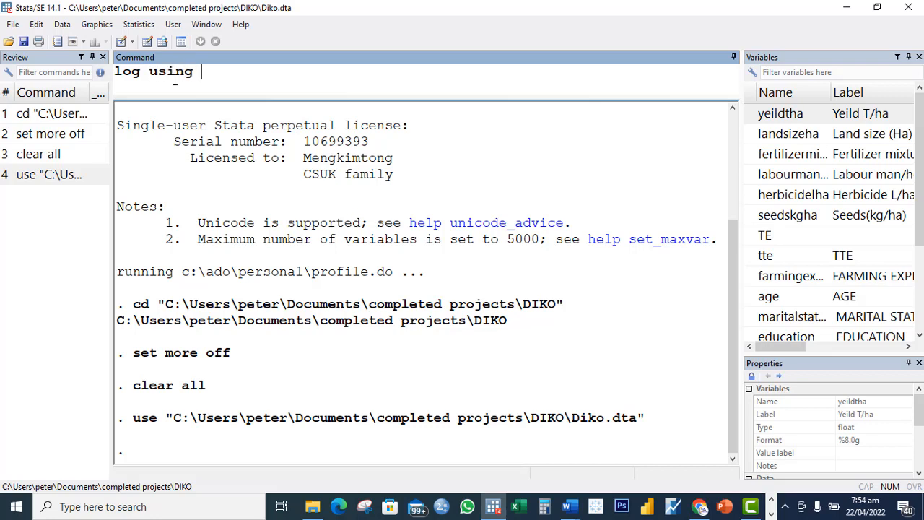
pyautogui.write('"')
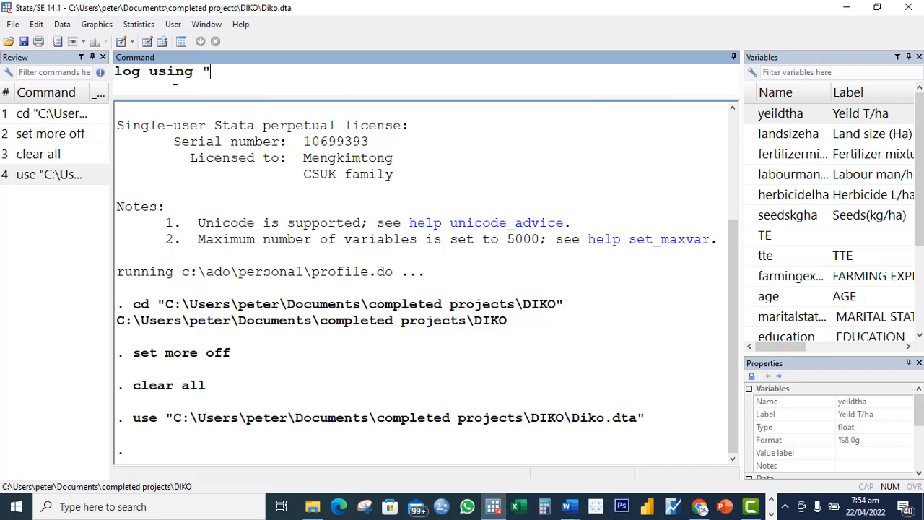
pyautogui.write('SFP')
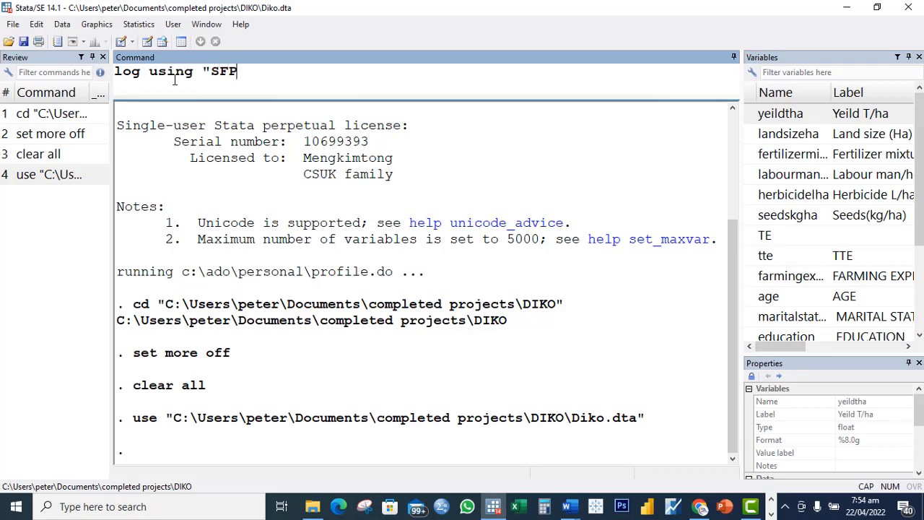
pyautogui.write('A')
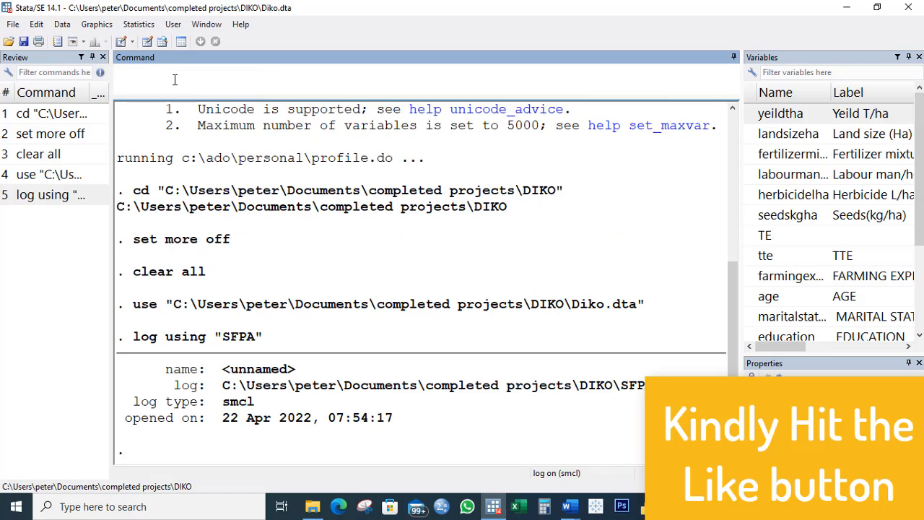
# Run sum to get summary statistics for every Diko variable and review the results
pyautogui.write('sum')
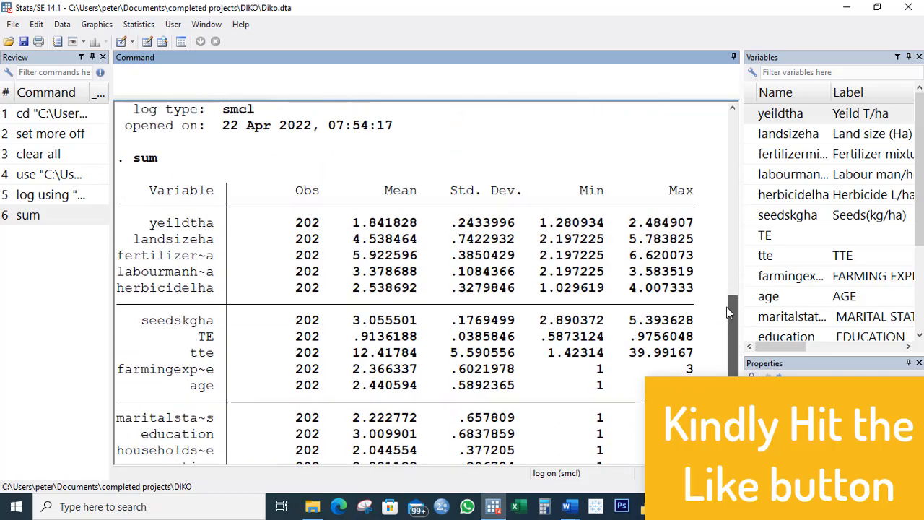
pyautogui.scroll(-3)
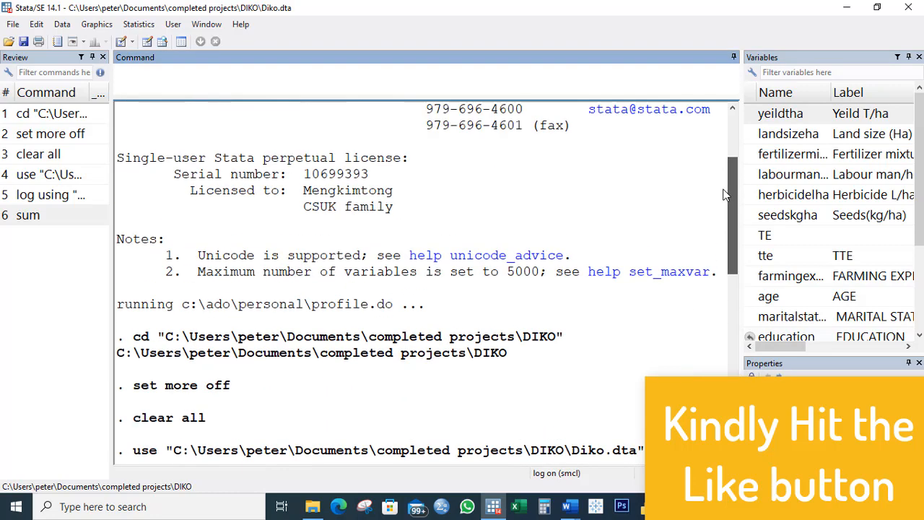
pyautogui.scroll(-3)
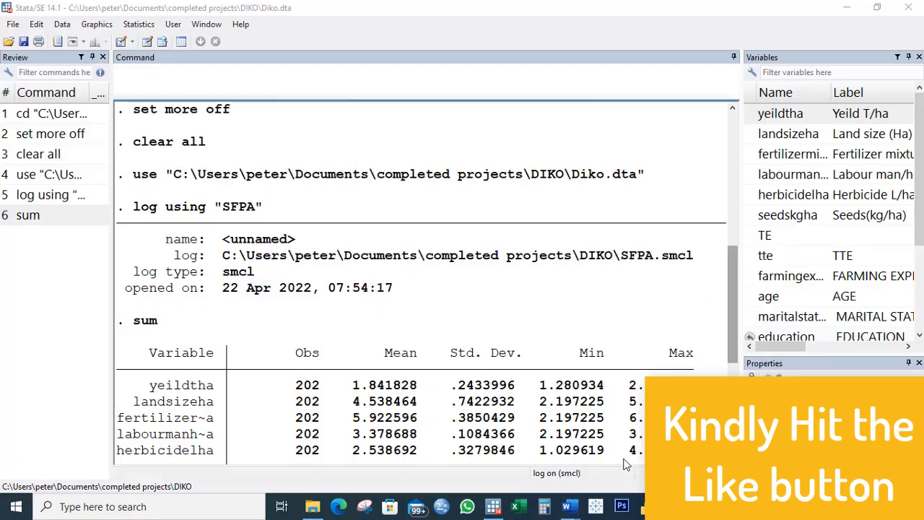
pyautogui.click(564, 505)
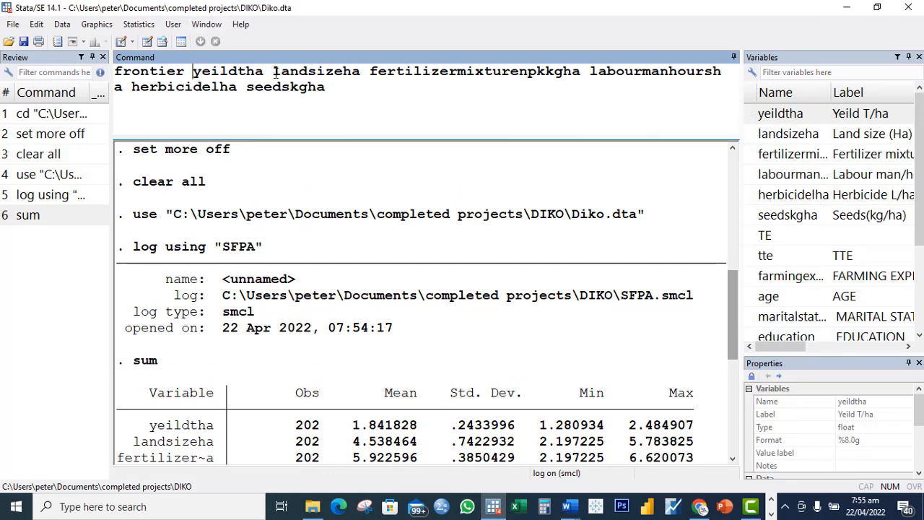
pyautogui.moveTo(387, 109)
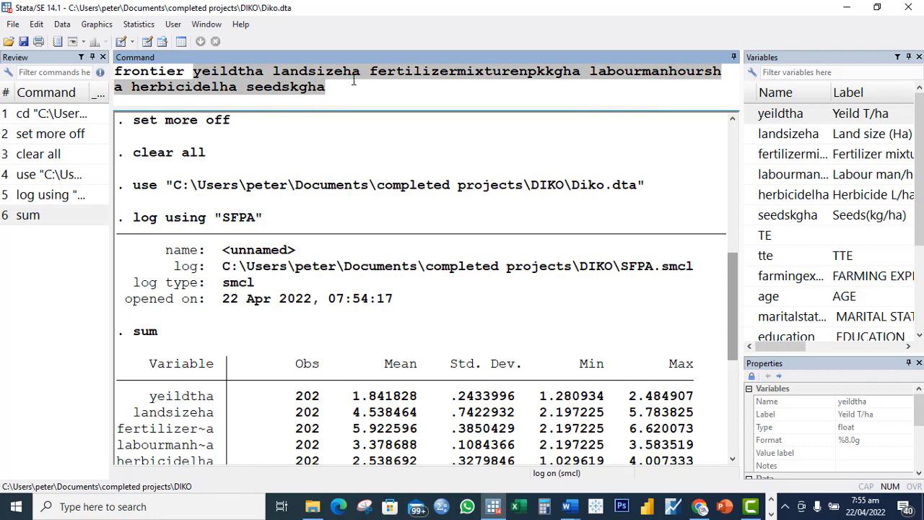
# Estimate the frontier of yeildtha on land size, fertilizer, labour hours, herbicide and seed
pyautogui.press('Return')
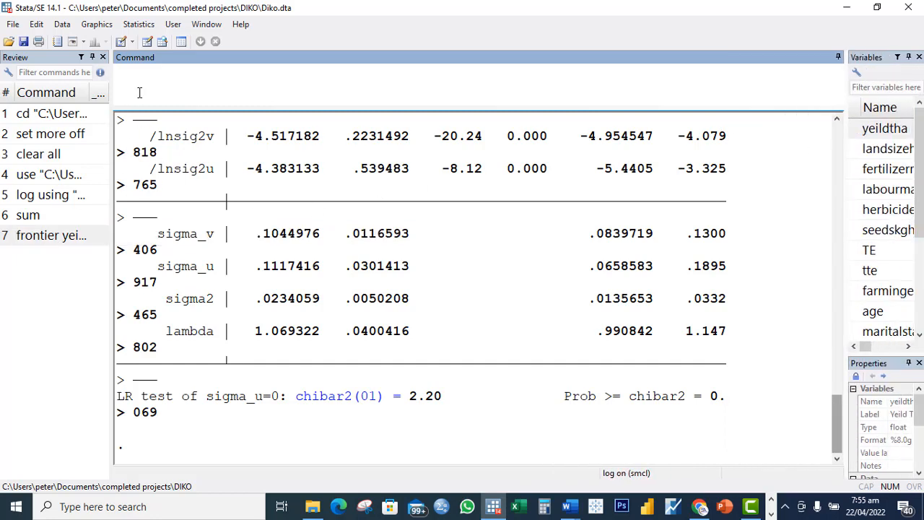
pyautogui.write('fronti')
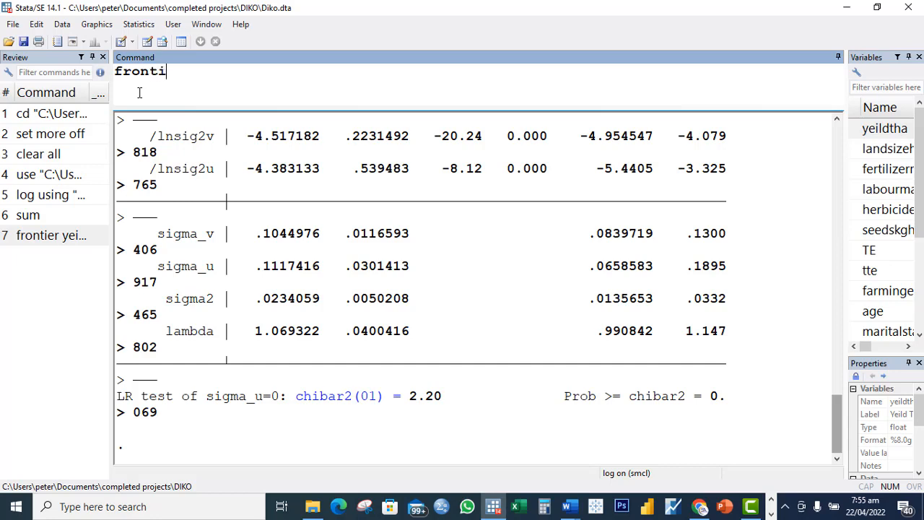
pyautogui.write('er yeildtha')
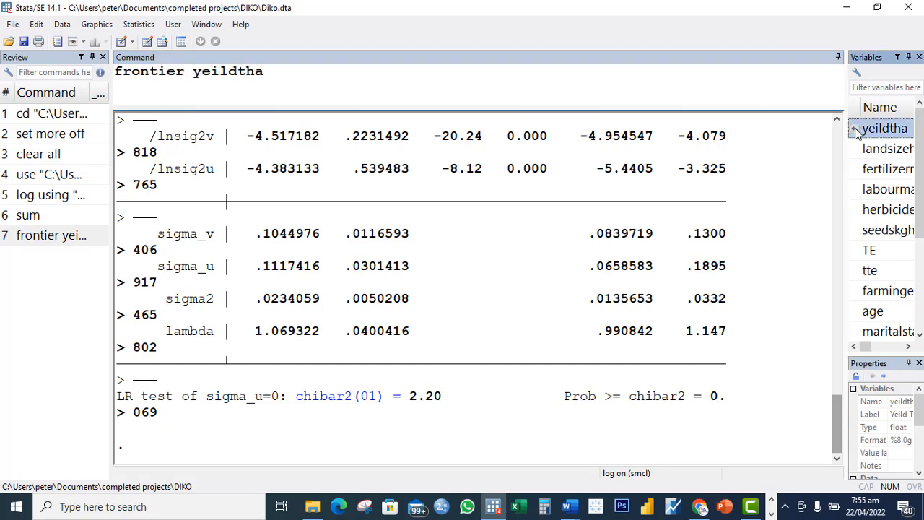
pyautogui.click(885, 147)
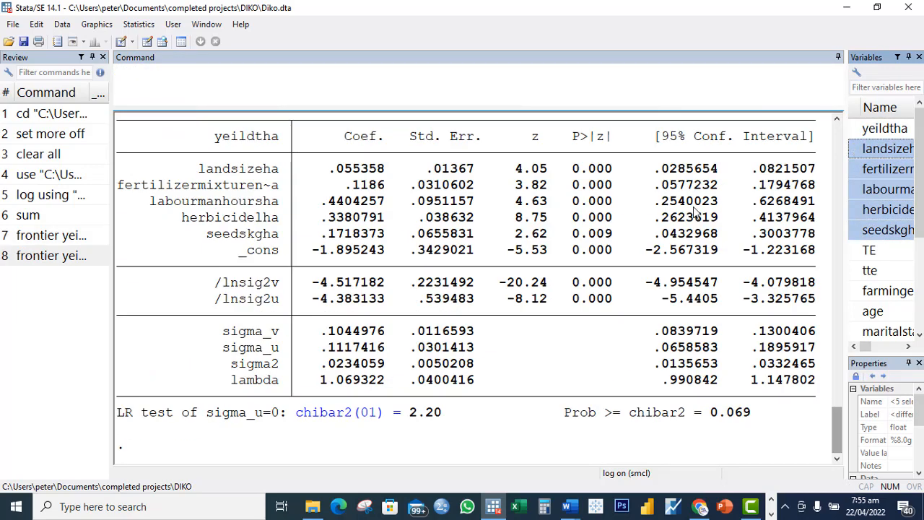
pyautogui.moveTo(323, 392)
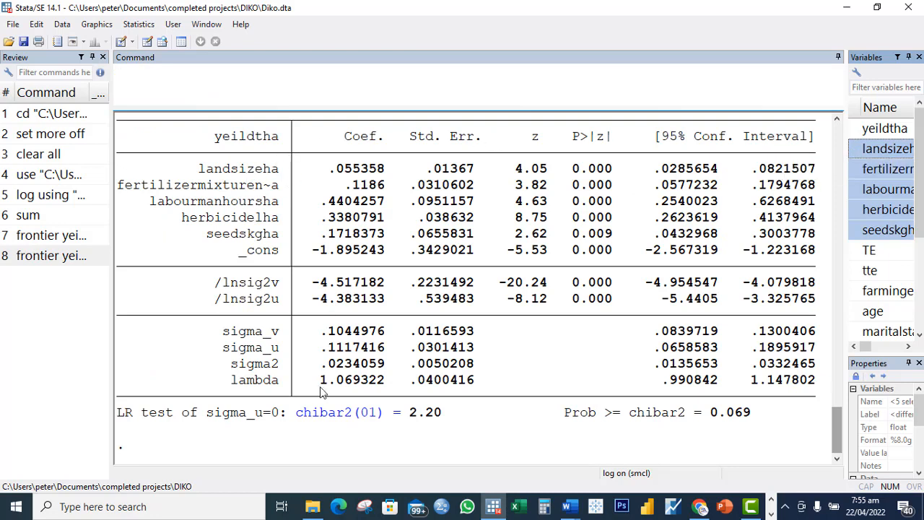
pyautogui.moveTo(305, 382)
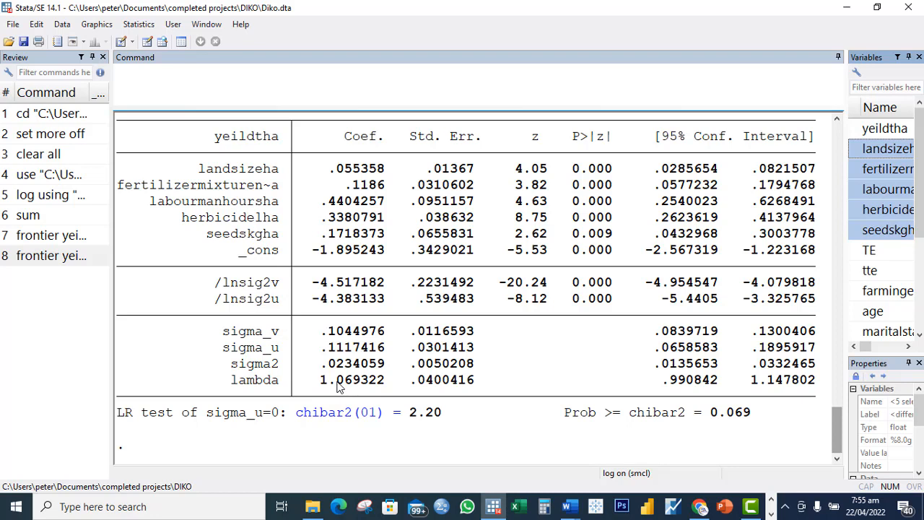
pyautogui.moveTo(328, 392)
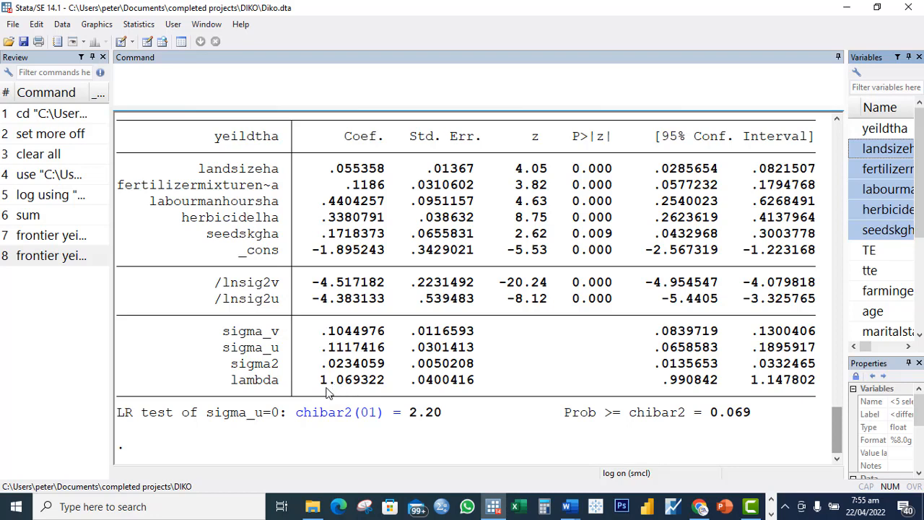
pyautogui.moveTo(420, 324)
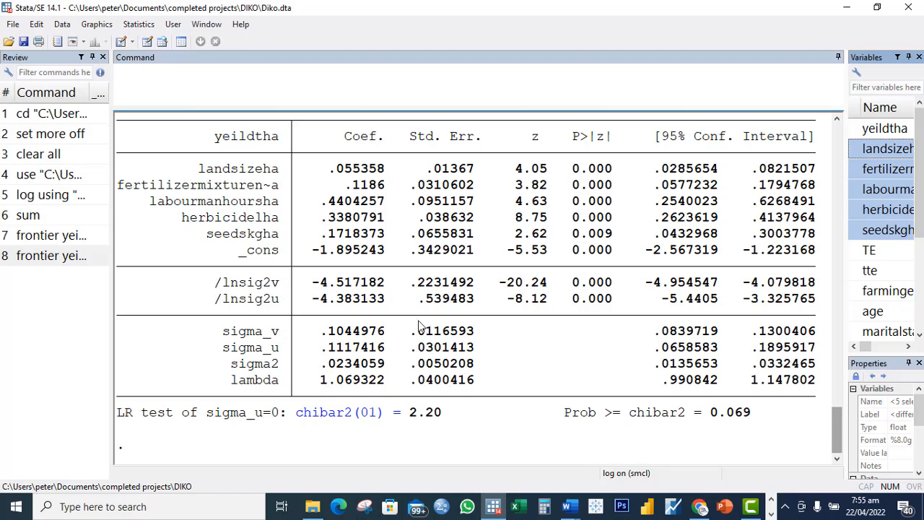
pyautogui.moveTo(333, 387)
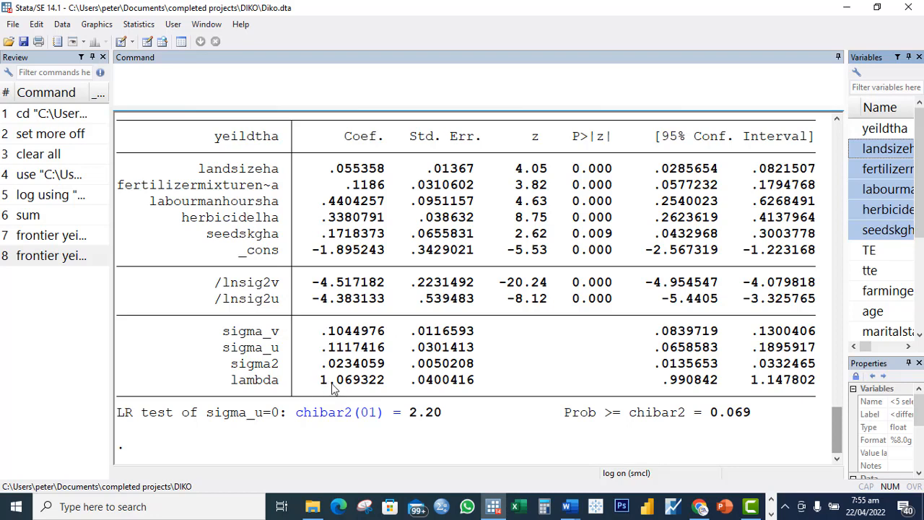
pyautogui.moveTo(347, 392)
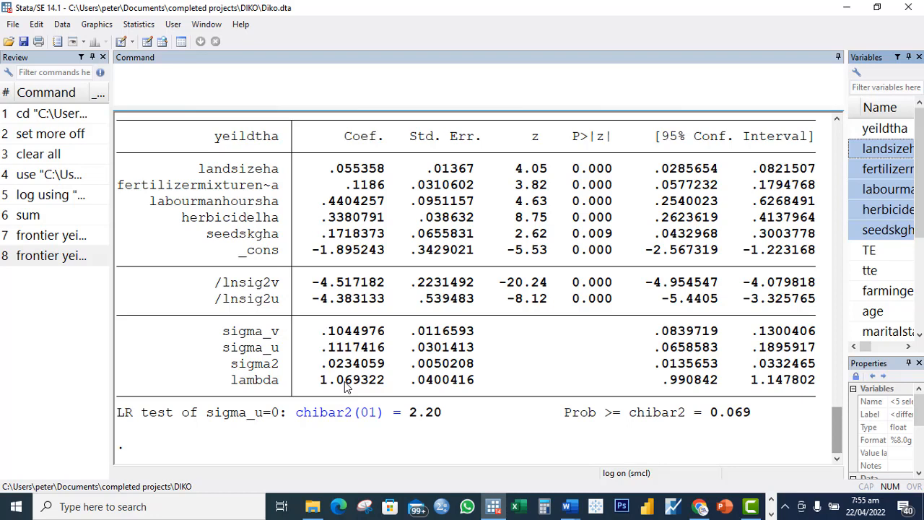
pyautogui.moveTo(534, 184)
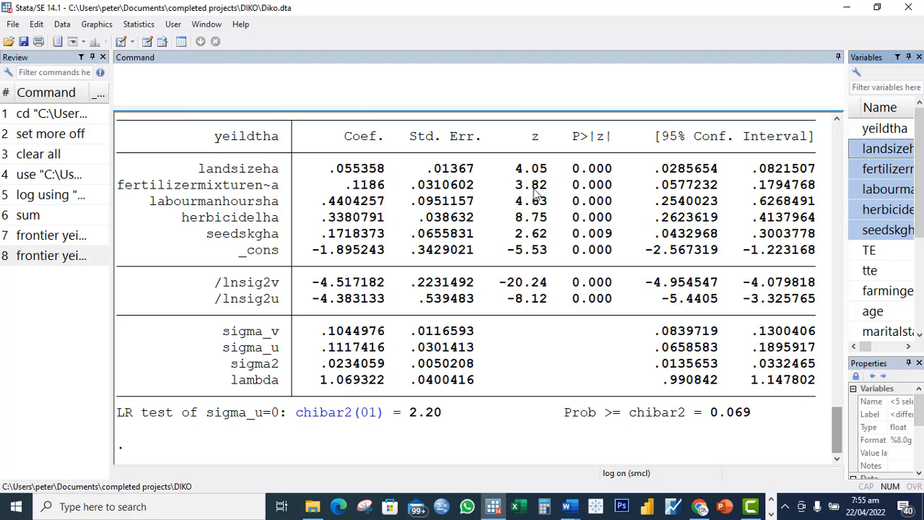
pyautogui.moveTo(519, 173)
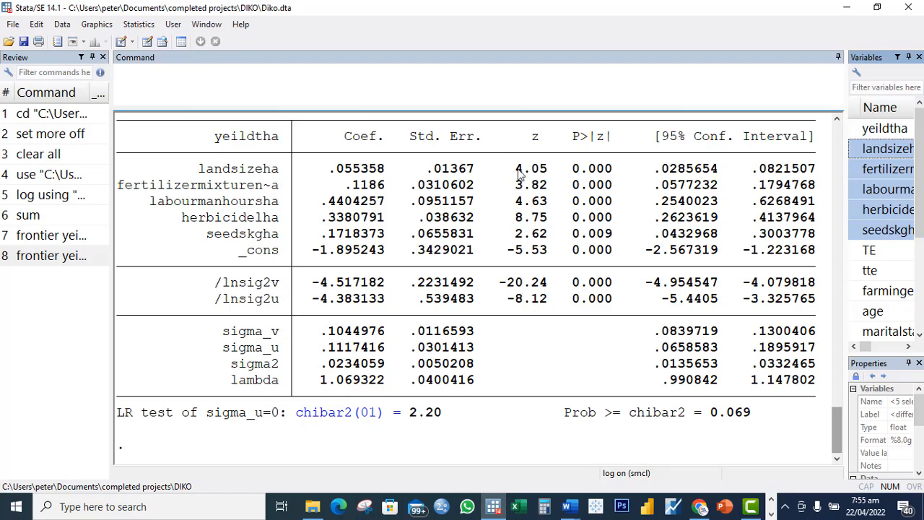
pyautogui.moveTo(372, 250)
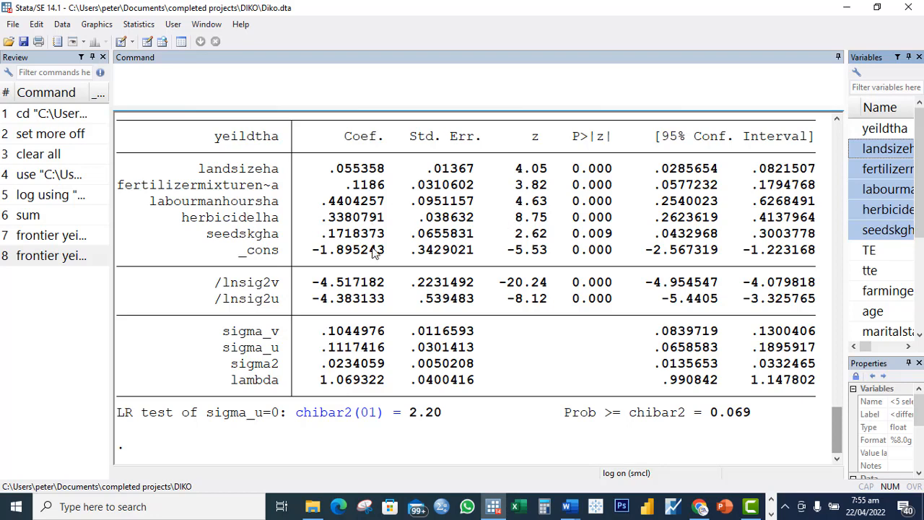
pyautogui.moveTo(240, 272)
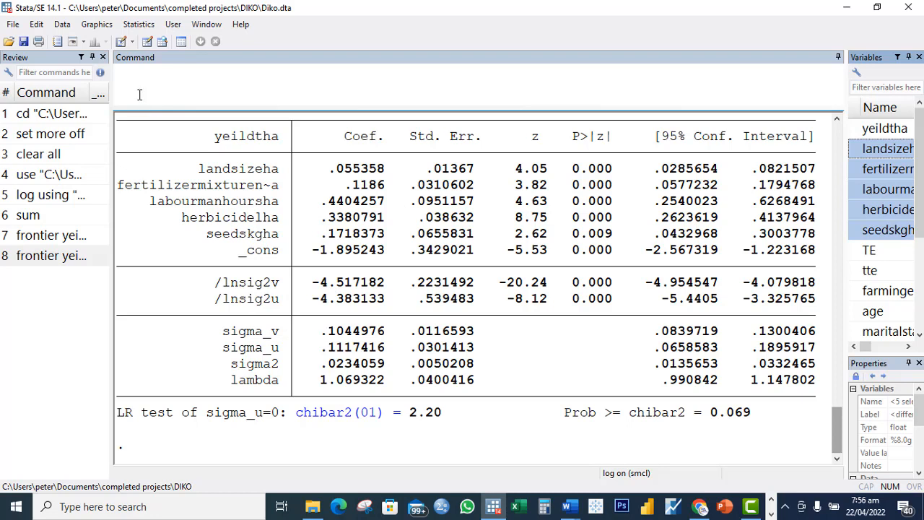
# Run predict tef, te and confirm tef appears in the widened Variables panel
pyautogui.write('predict')
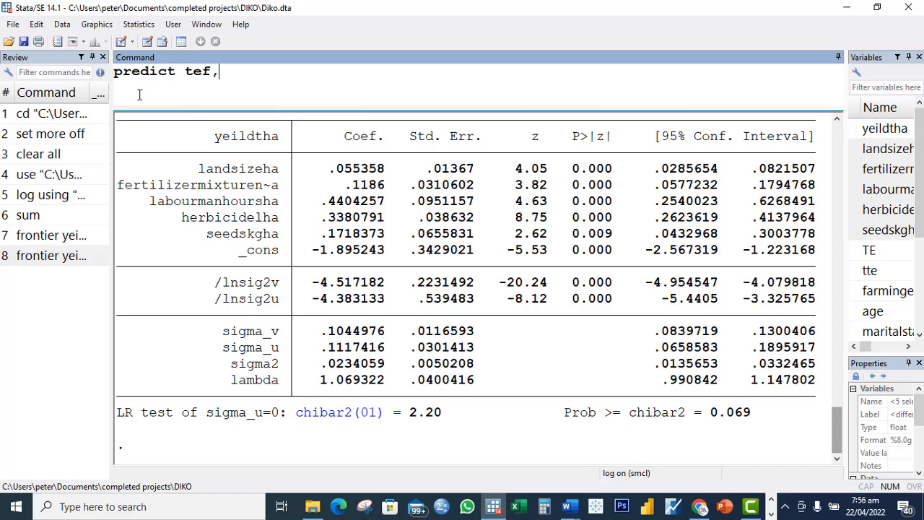
pyautogui.write('te')
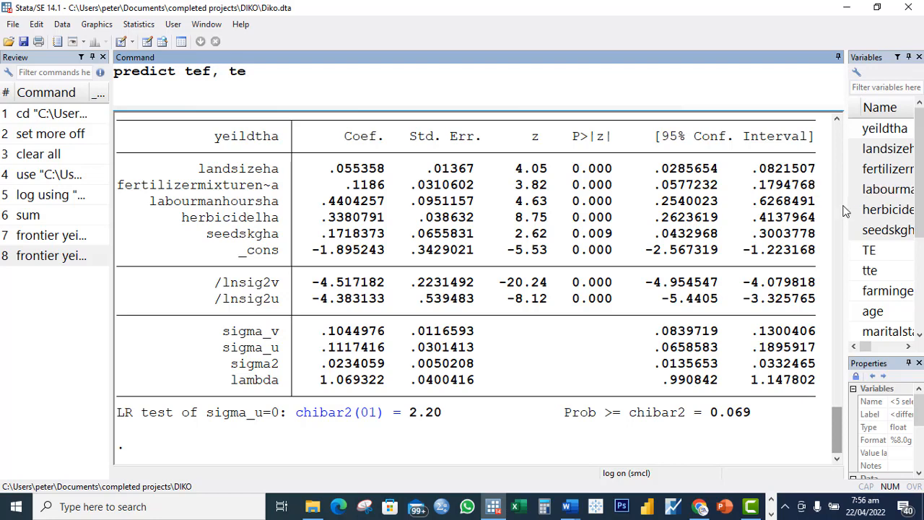
pyautogui.moveTo(848, 210); pyautogui.dragTo(716, 202)
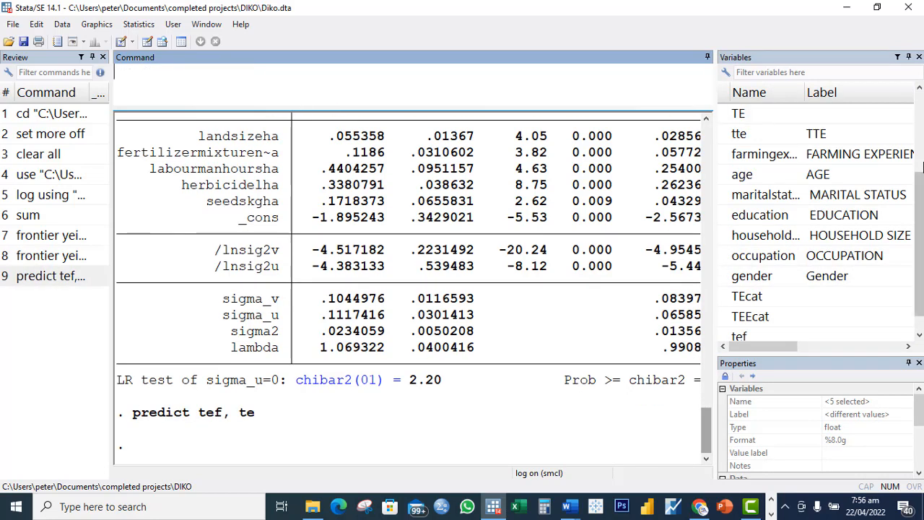
pyautogui.scroll(-3)
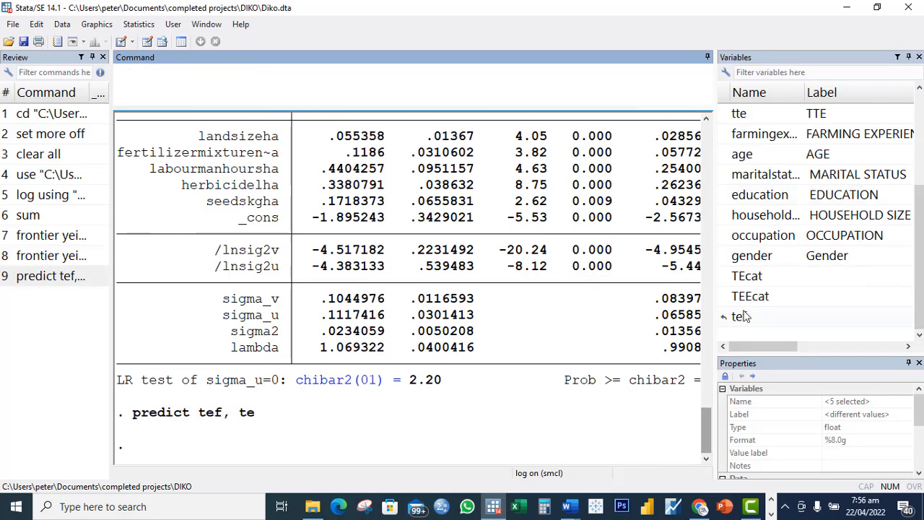
# Summarise tef, showing 202 farms with mean efficiency 0.918
pyautogui.write('sum')
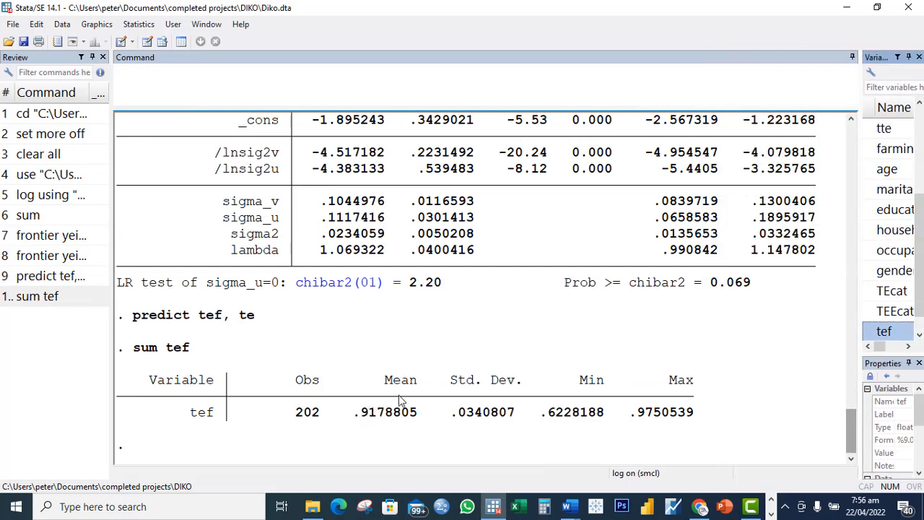
pyautogui.moveTo(584, 419)
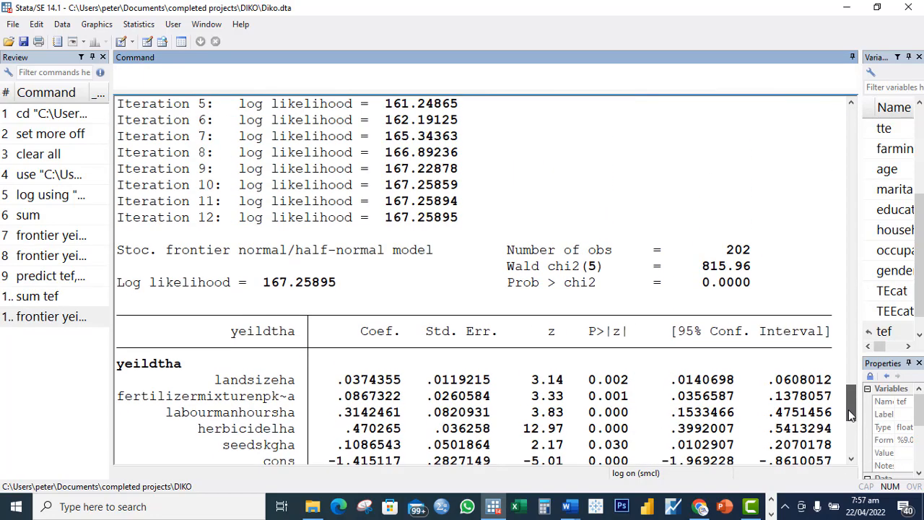
pyautogui.scroll(-3)
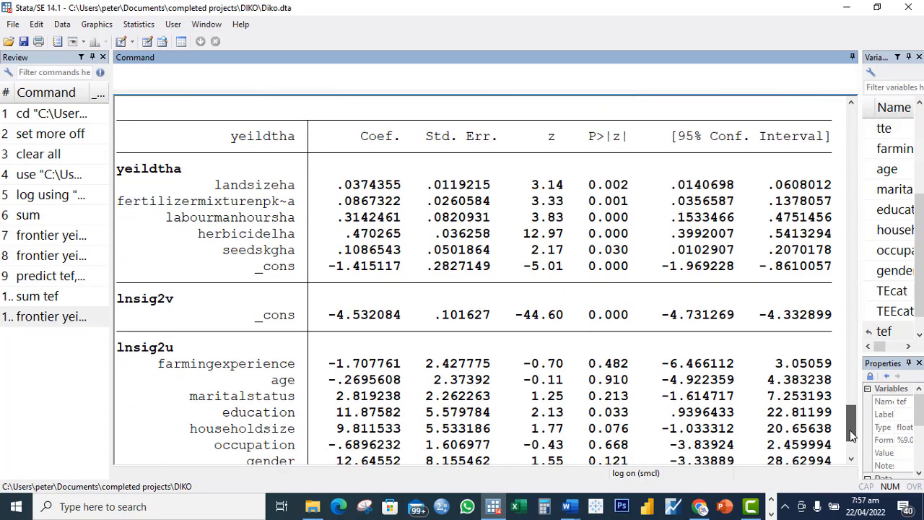
pyautogui.moveTo(434, 234)
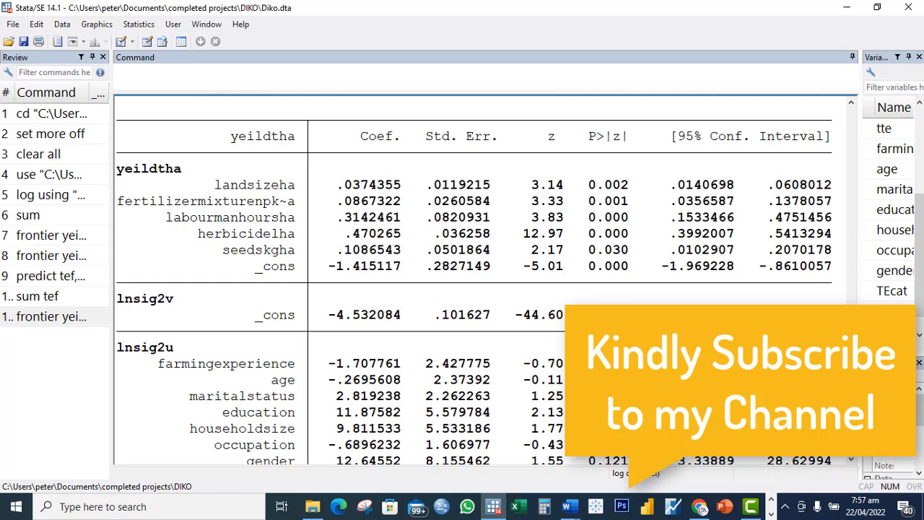
pyautogui.scroll(-3)
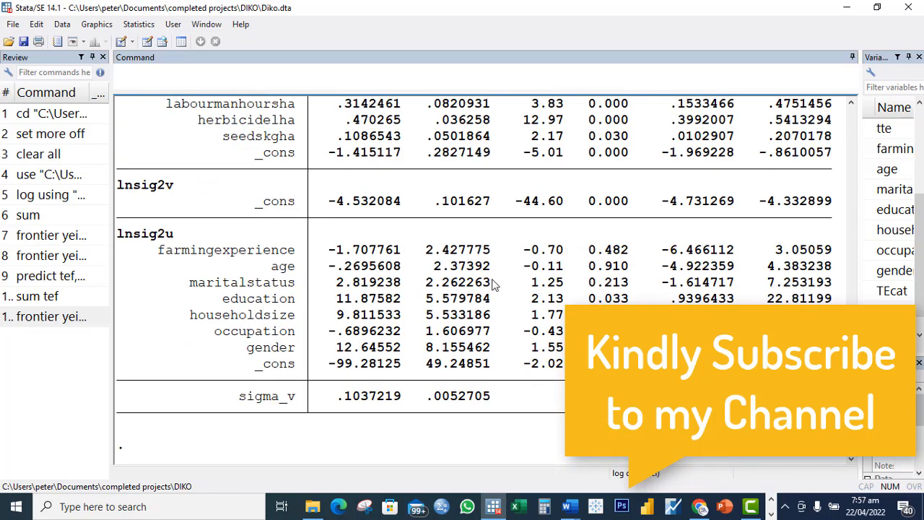
pyautogui.moveTo(531, 315)
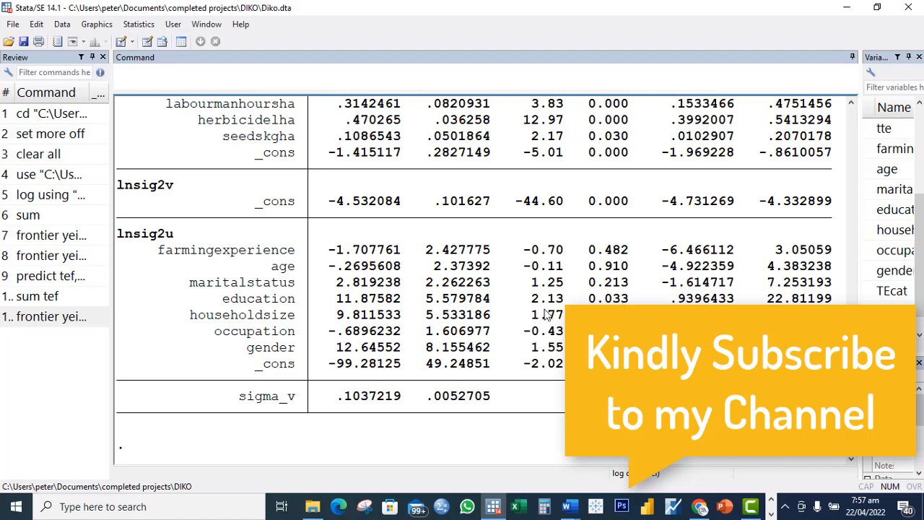
pyautogui.moveTo(534, 299)
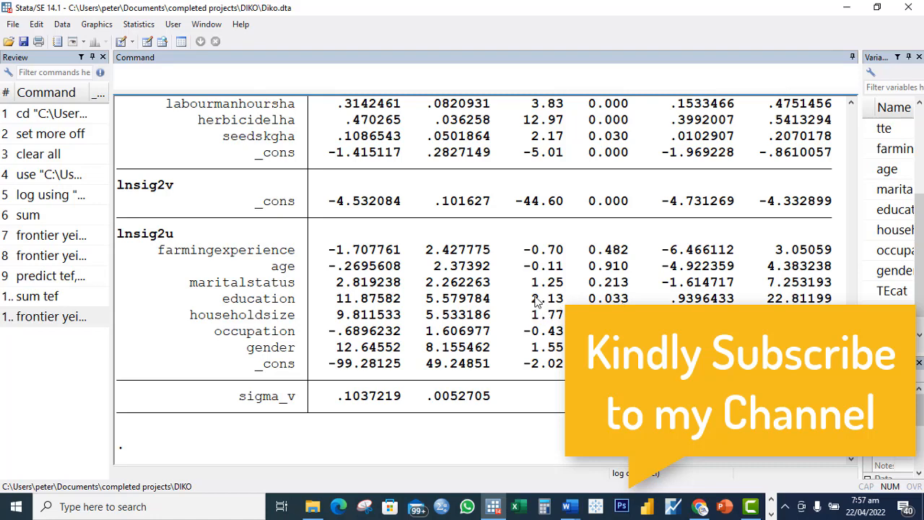
pyautogui.moveTo(154, 199)
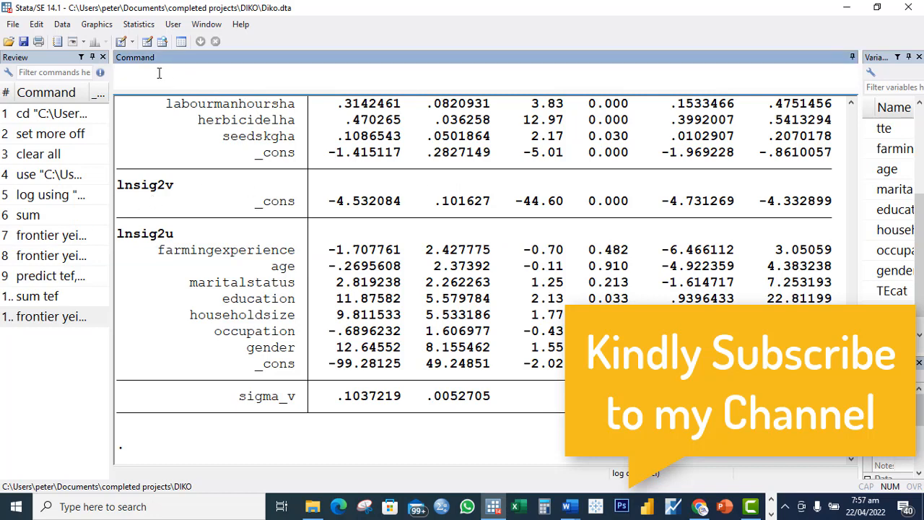
# Run log close to finalise the SFPA log
pyautogui.write('log')
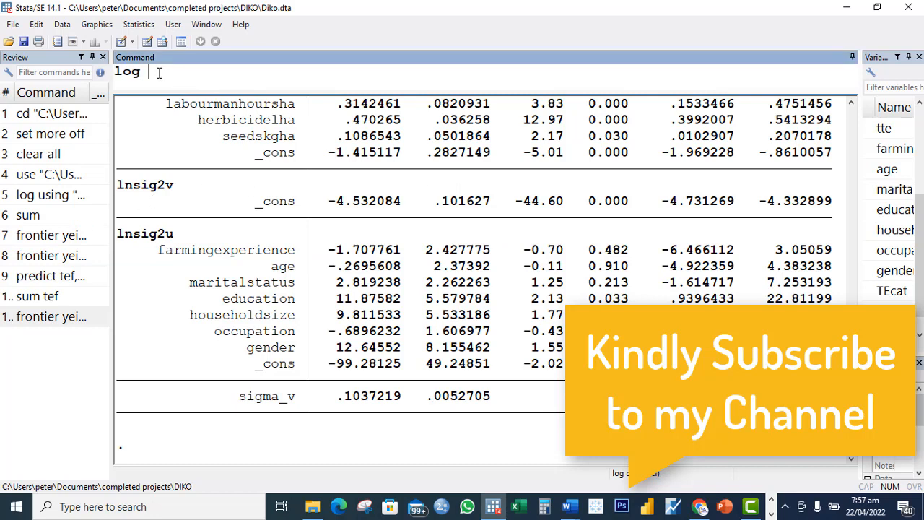
pyautogui.write('close')
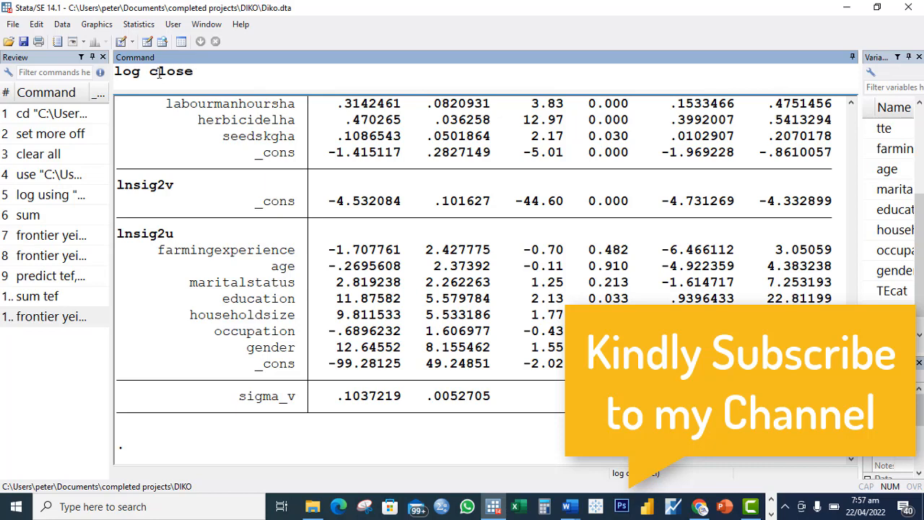
pyautogui.press('Return')
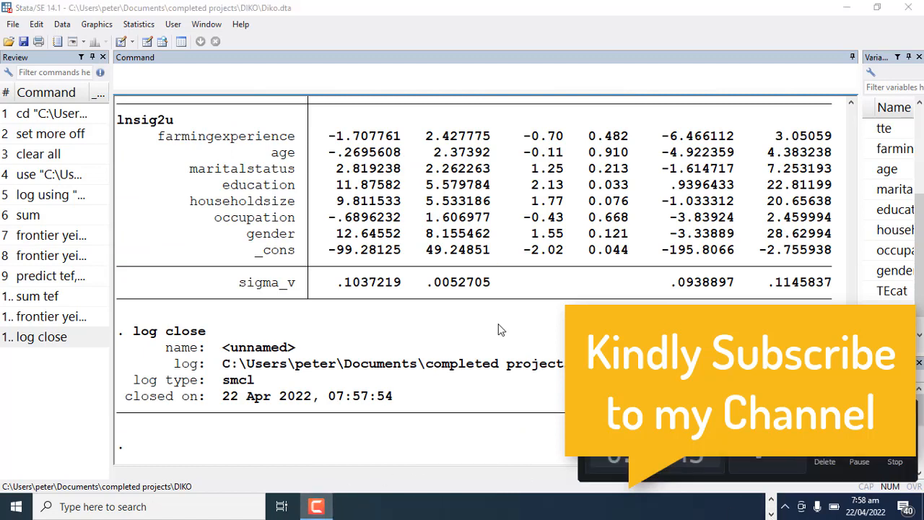
pyautogui.moveTo(515, 323)
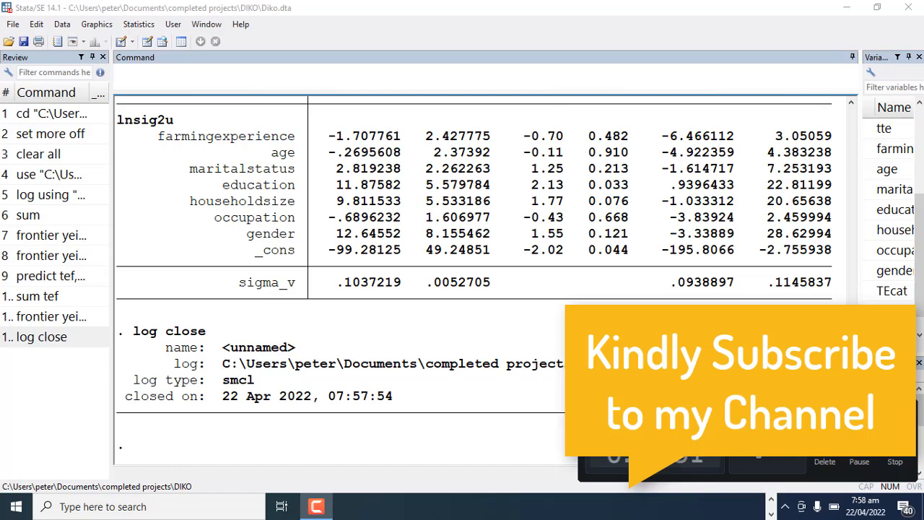
pyautogui.moveTo(888, 462)
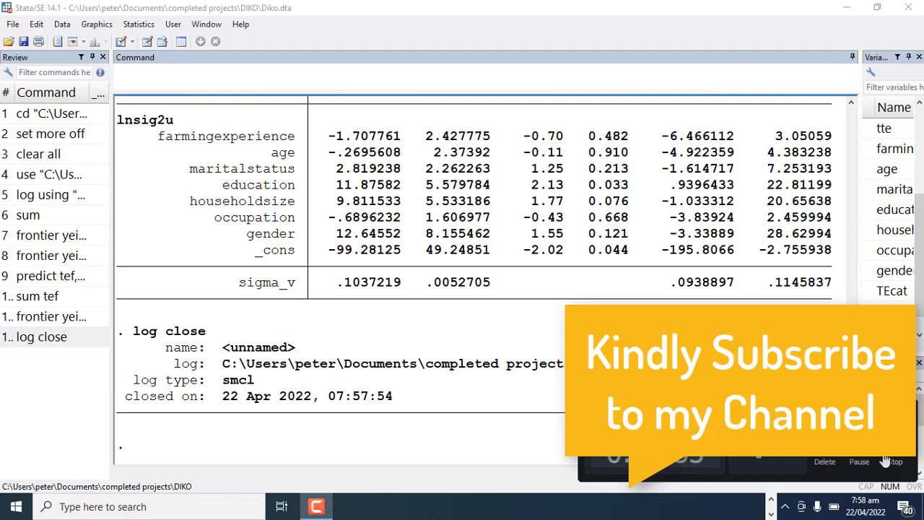